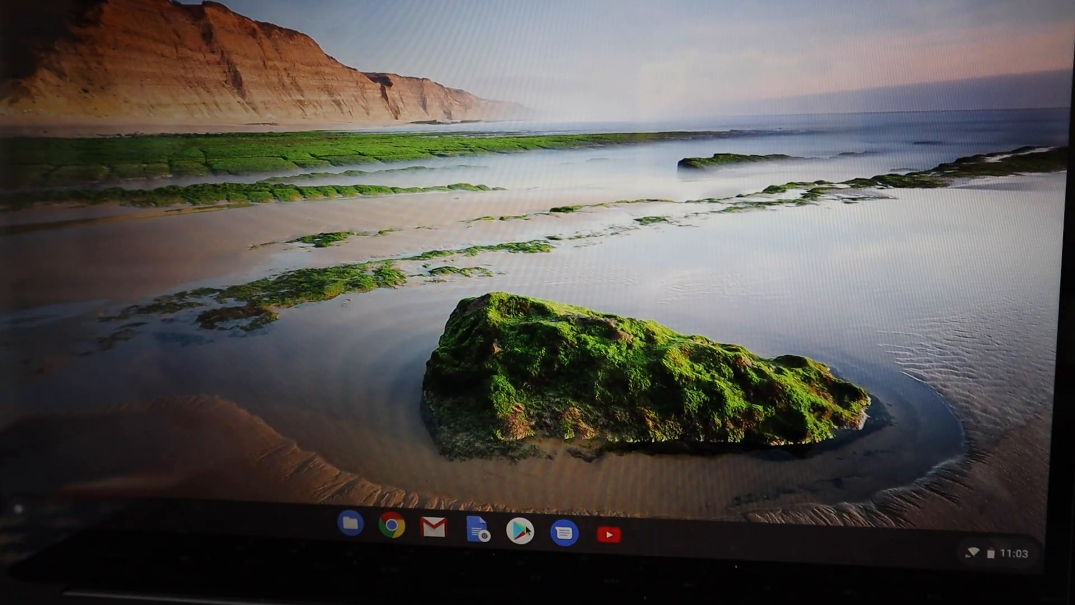
Open Google Play Store from the shelf and scroll through its For you page
left_click(518, 532)
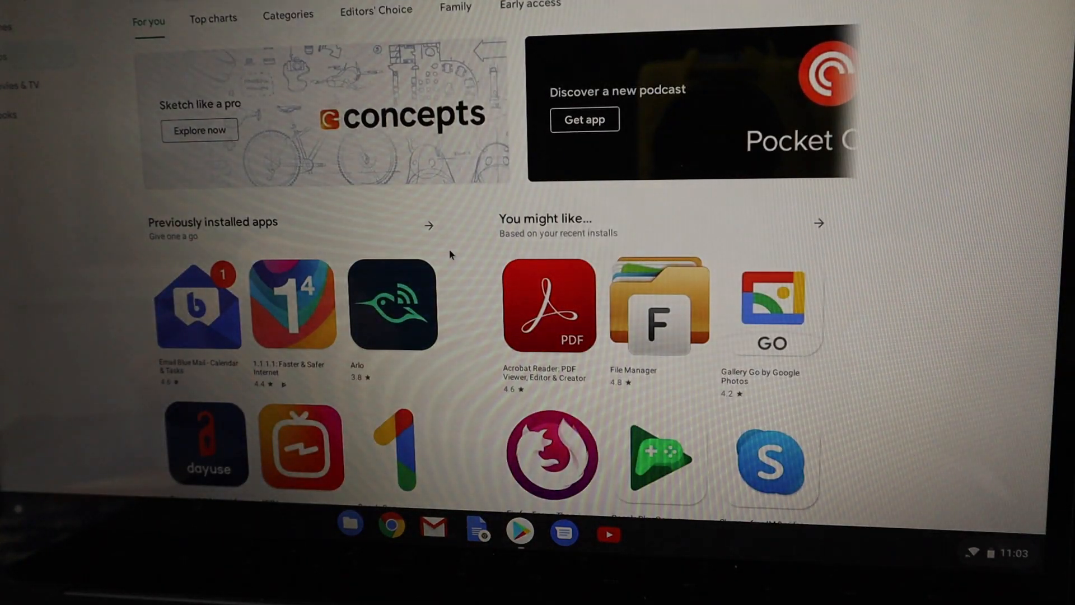
scroll("down", 3)
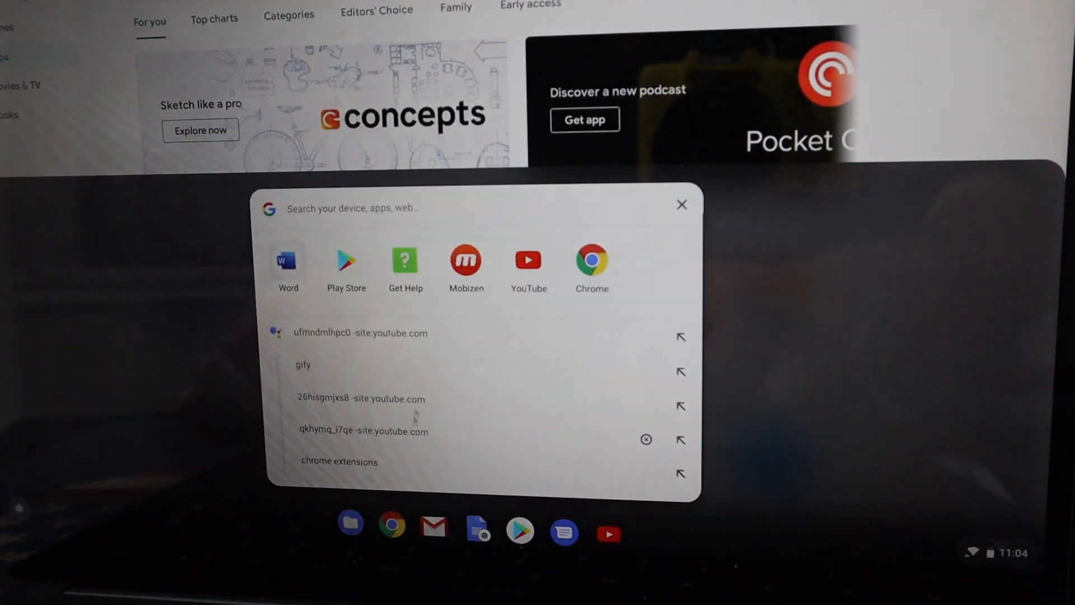
Search the launcher for "word" and launch Microsoft Word to its new-document gallery
type("word")
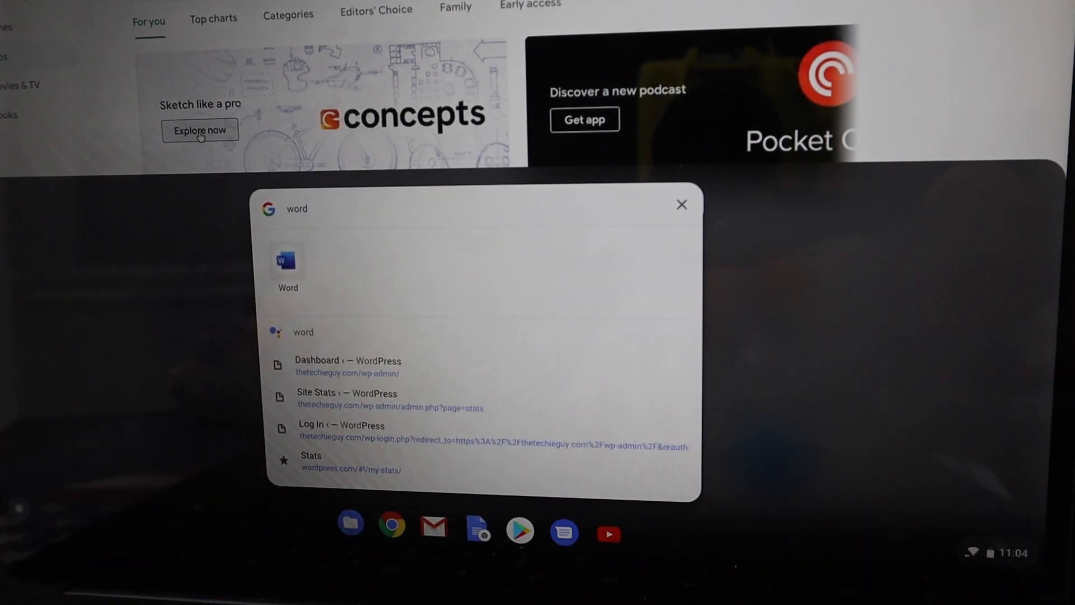
left_click(281, 261)
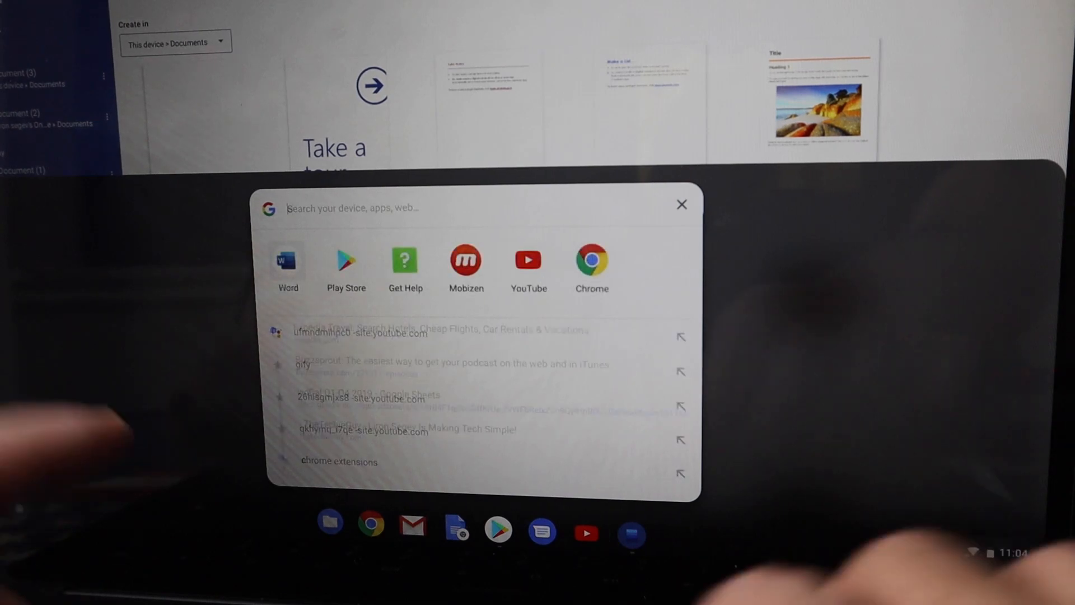
Search the launcher for "excel" and launch Microsoft Excel to its workbook templates
type("excel")
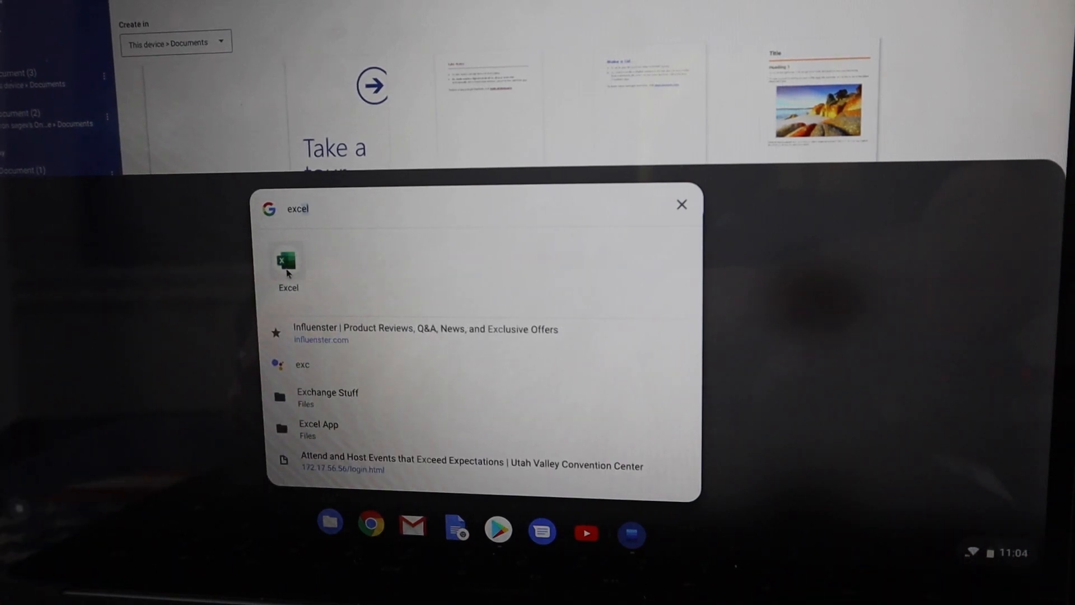
left_click(287, 262)
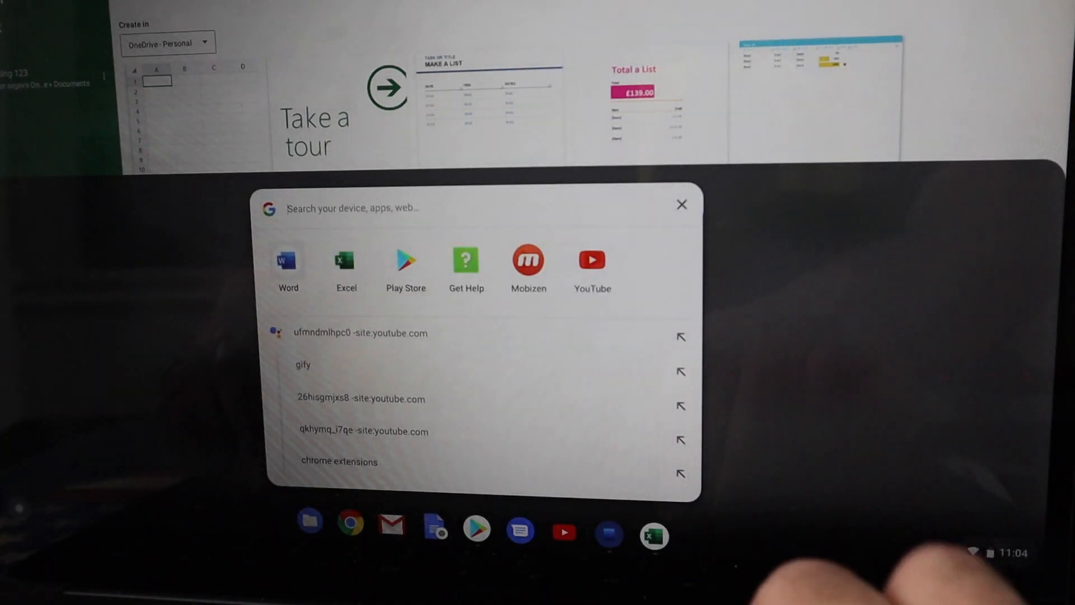
Search "powerPoint" and launch PowerPoint, showing Madison, Atlas and Berlin templates
type("powerPoint")
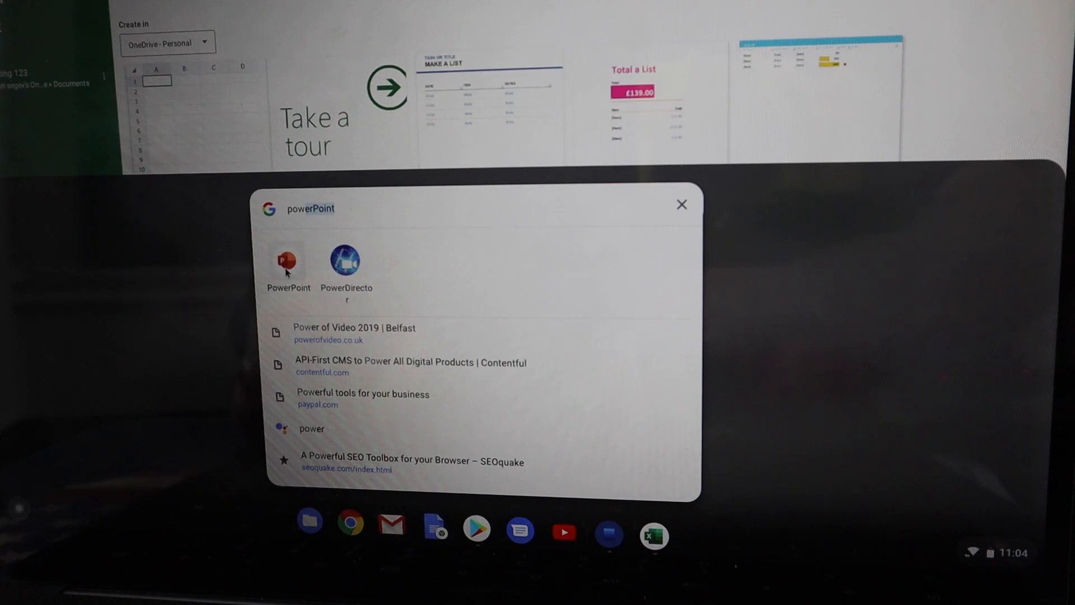
left_click(286, 262)
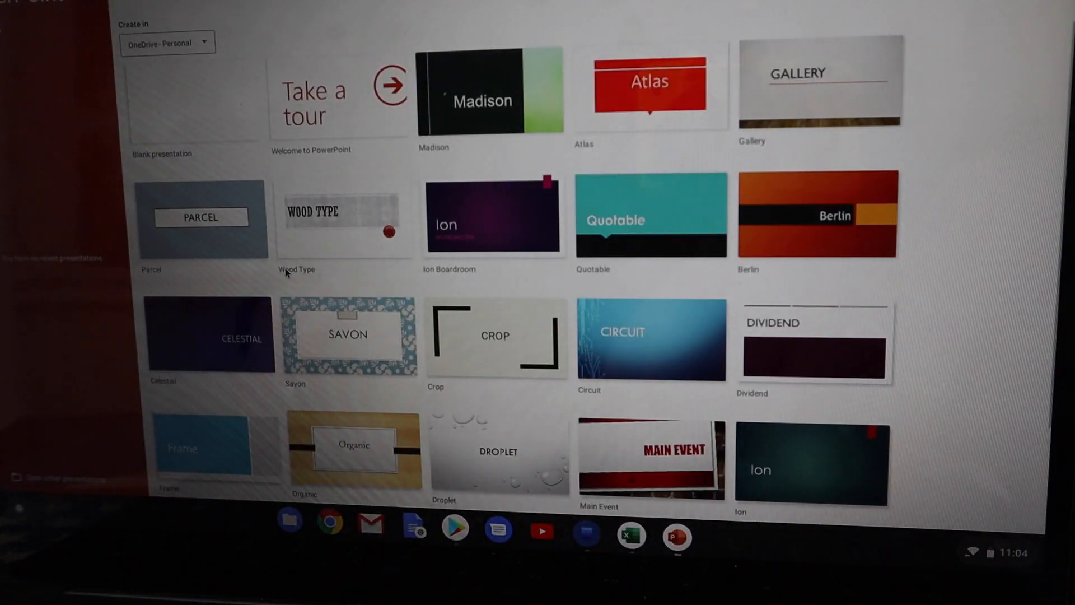
mouse_move(413, 528)
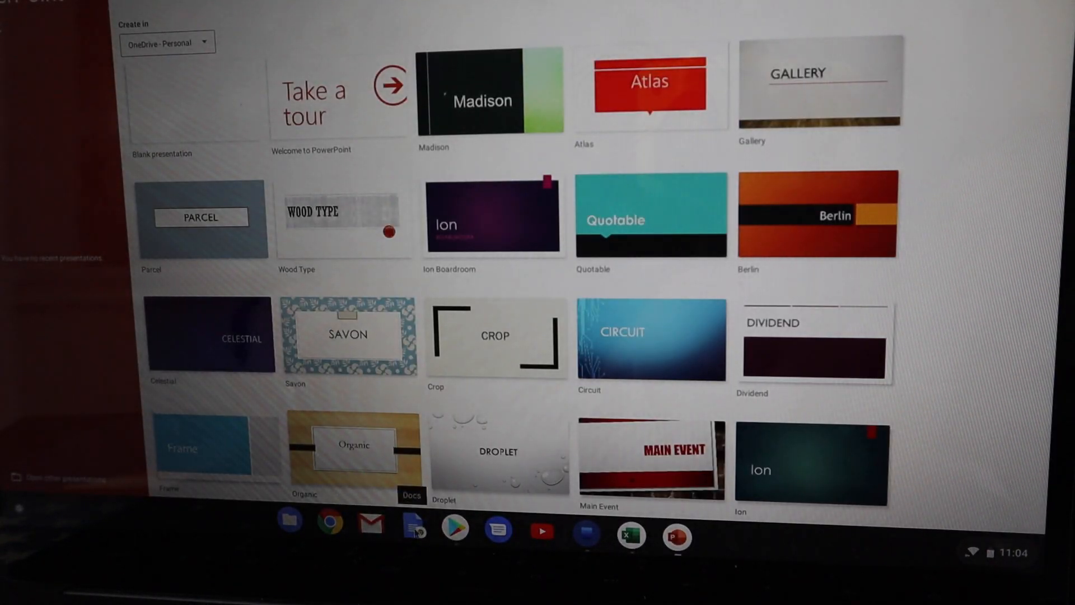